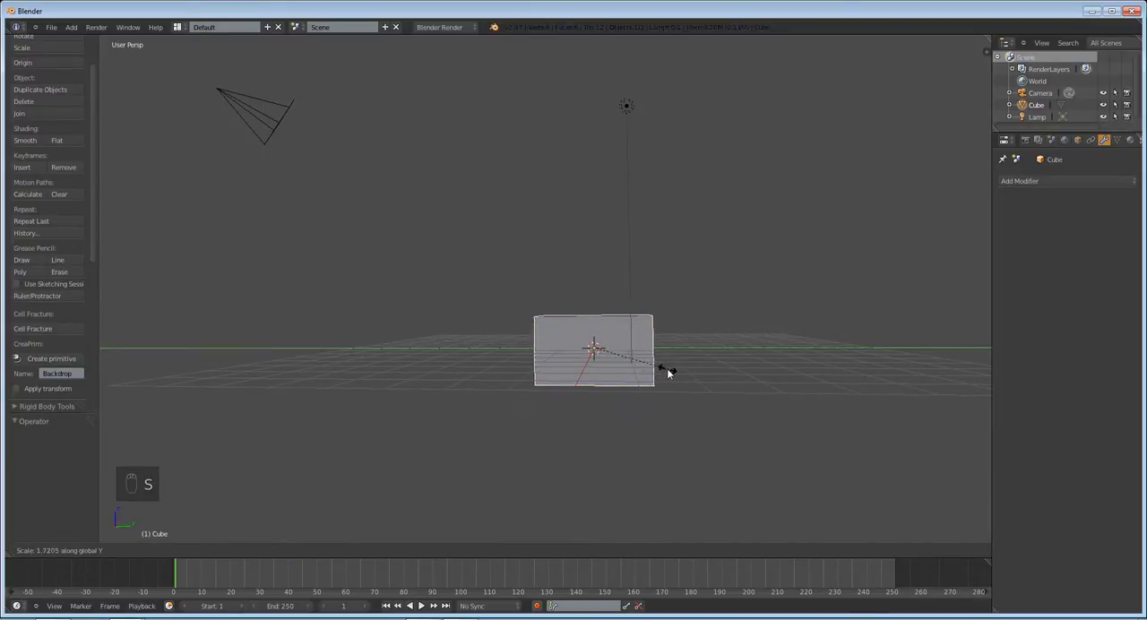
# Reshape the stretched cube into a wedge by lowering one top edge in Edit Mode
pyautogui.press('Tab')
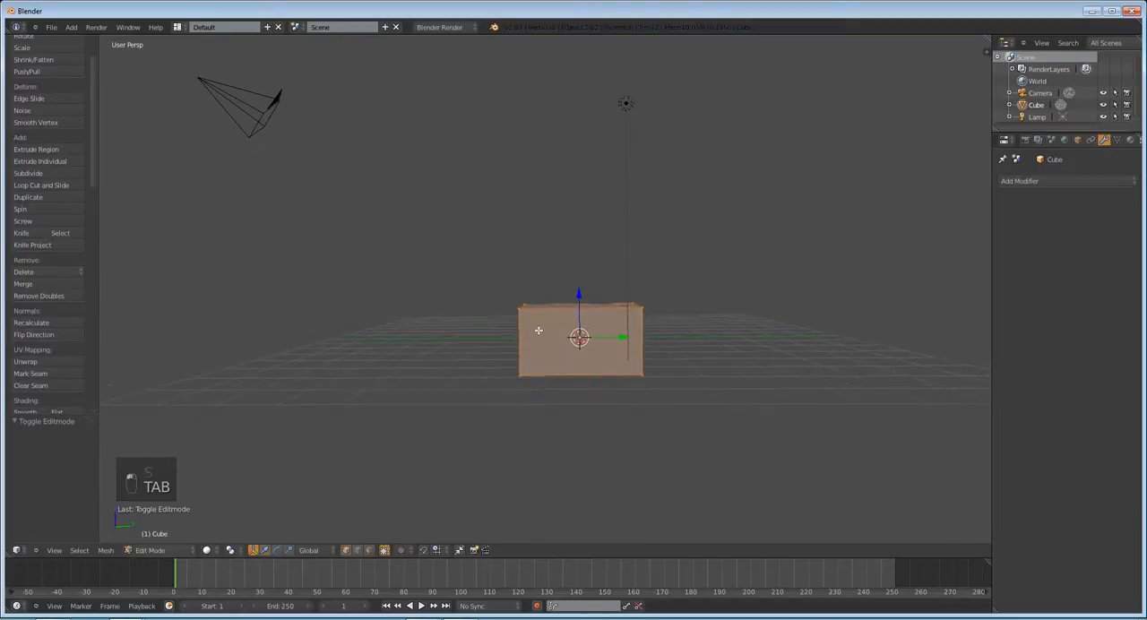
pyautogui.press('a')
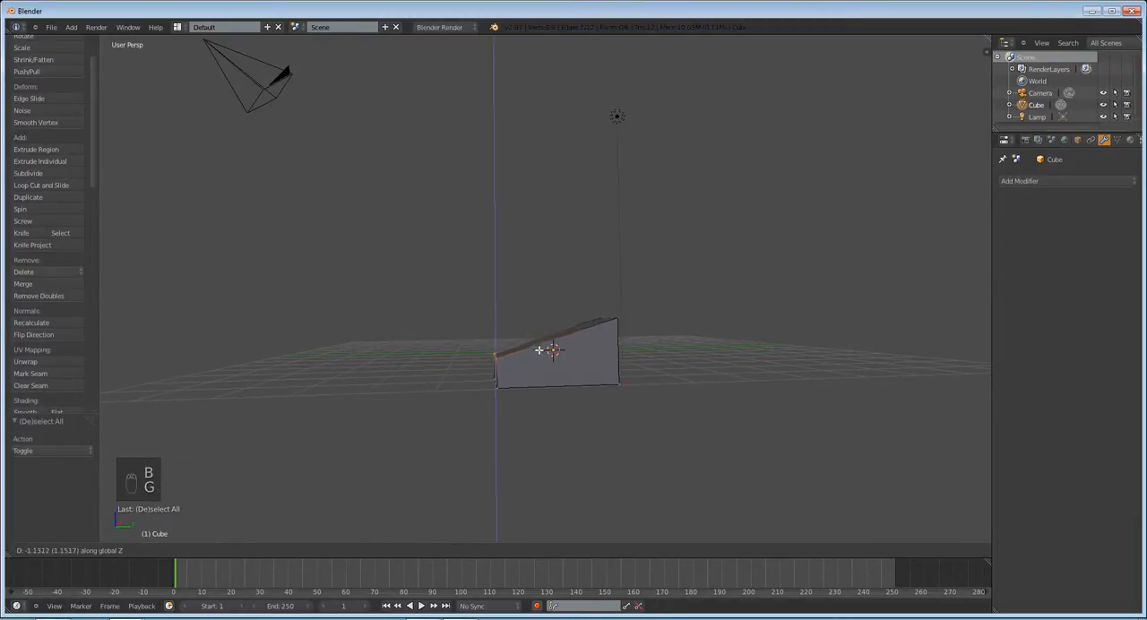
pyautogui.press('Tab')
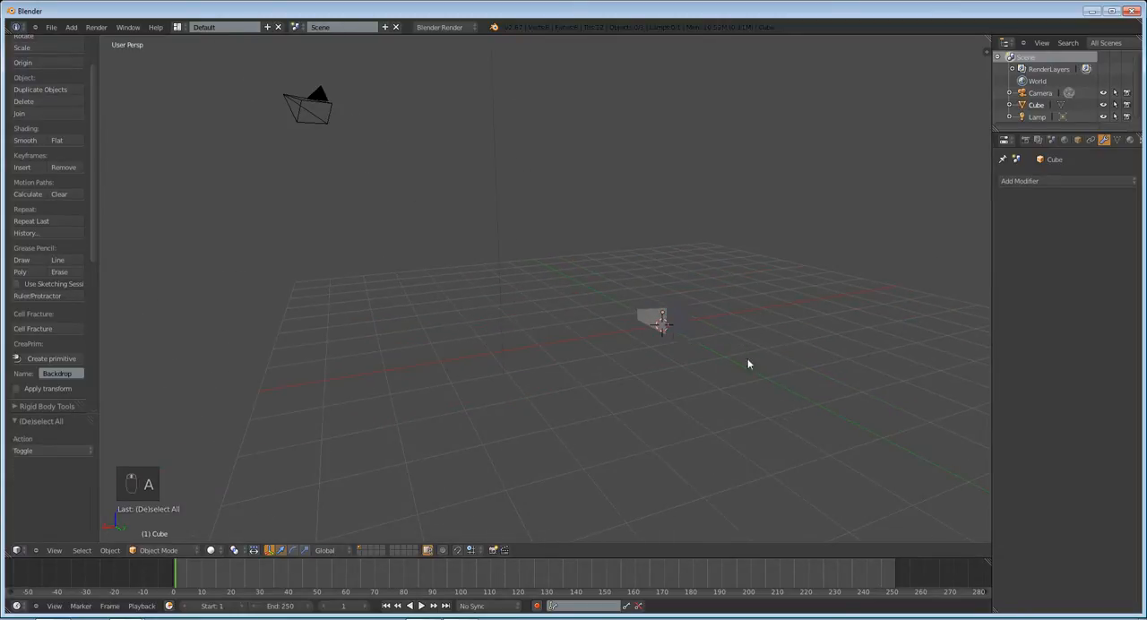
# Move the wedge about 15 units out along the Y axis
pyautogui.moveTo(654, 318); pyautogui.dragTo(703, 338)
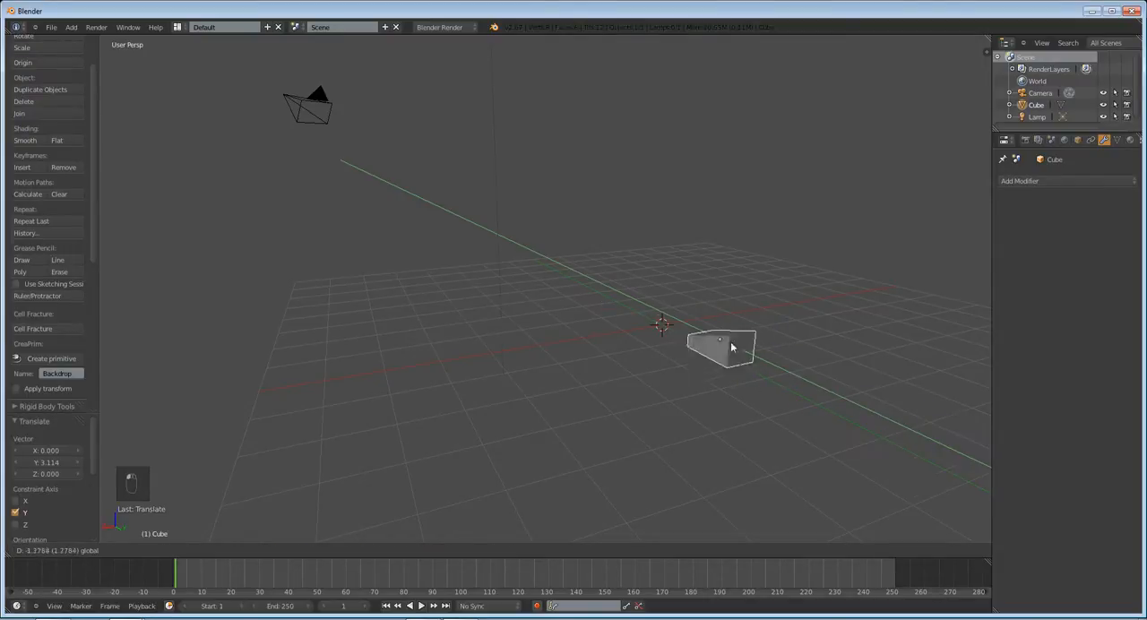
pyautogui.moveTo(726, 348); pyautogui.dragTo(641, 309)
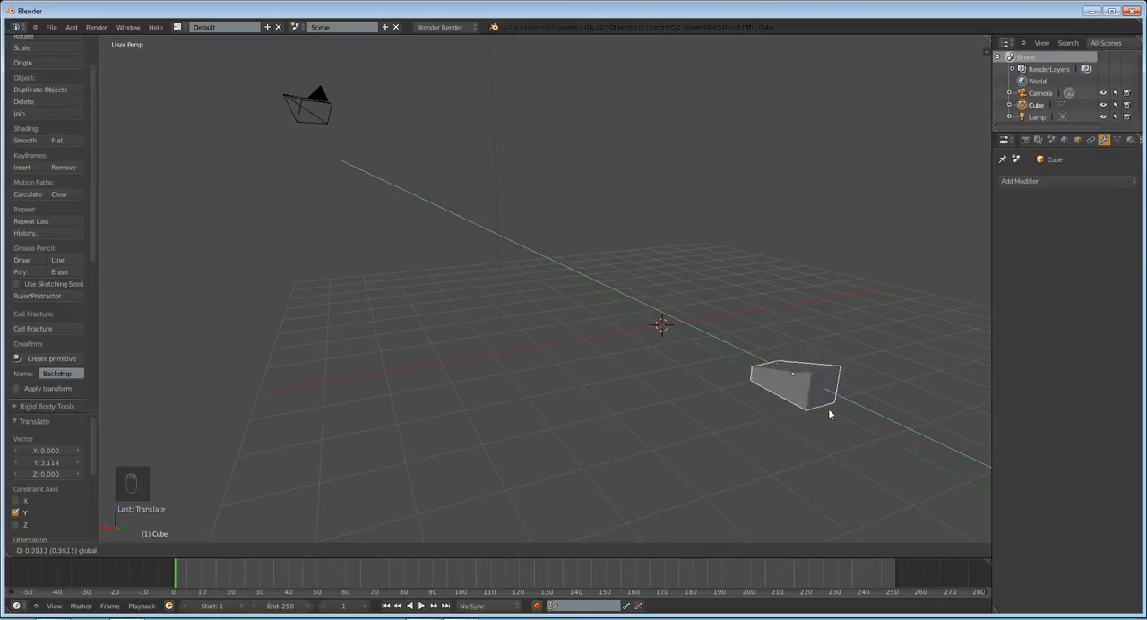
pyautogui.moveTo(792, 386); pyautogui.dragTo(909, 439)
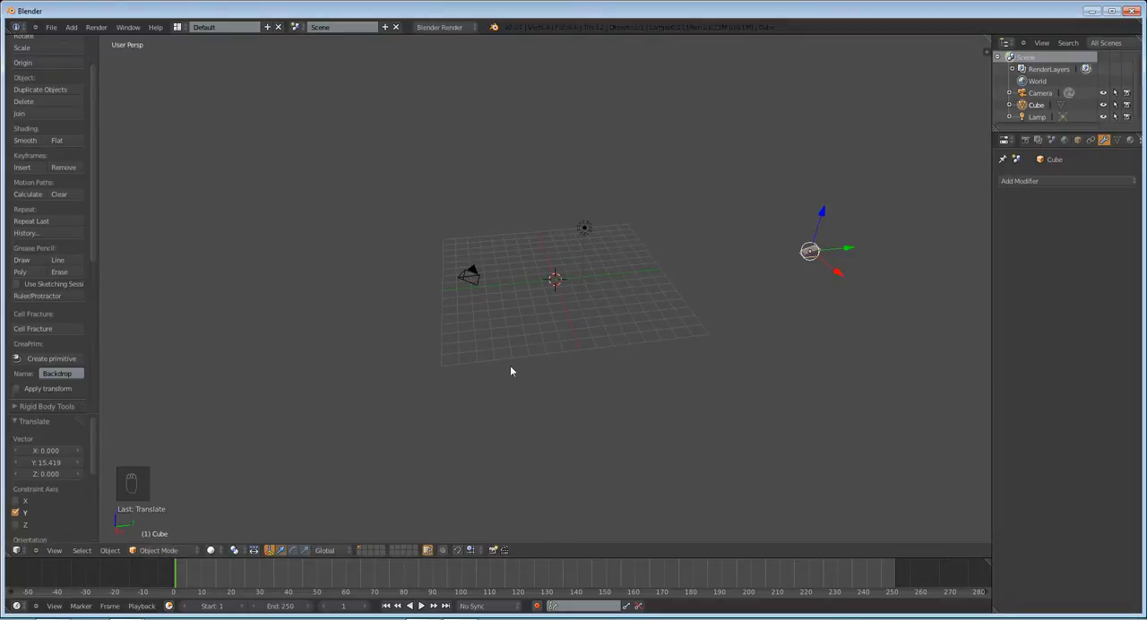
# Add a scaled-up ground plane and a speaker at the origin, showing its Speaker data tab
pyautogui.press('shift+a')
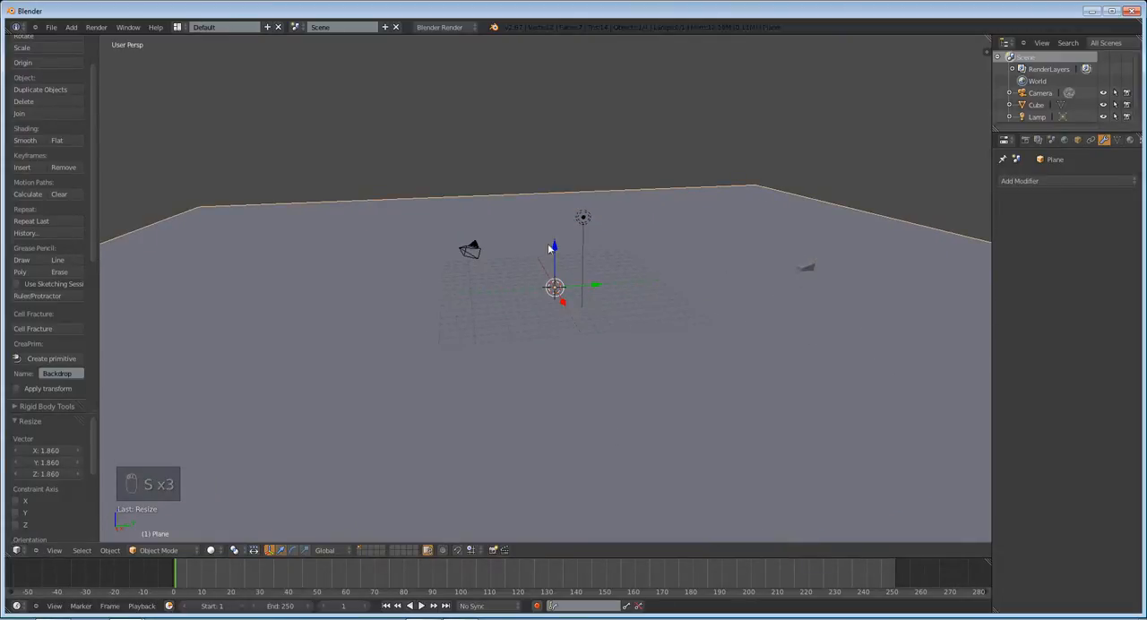
pyautogui.press('shift+a')
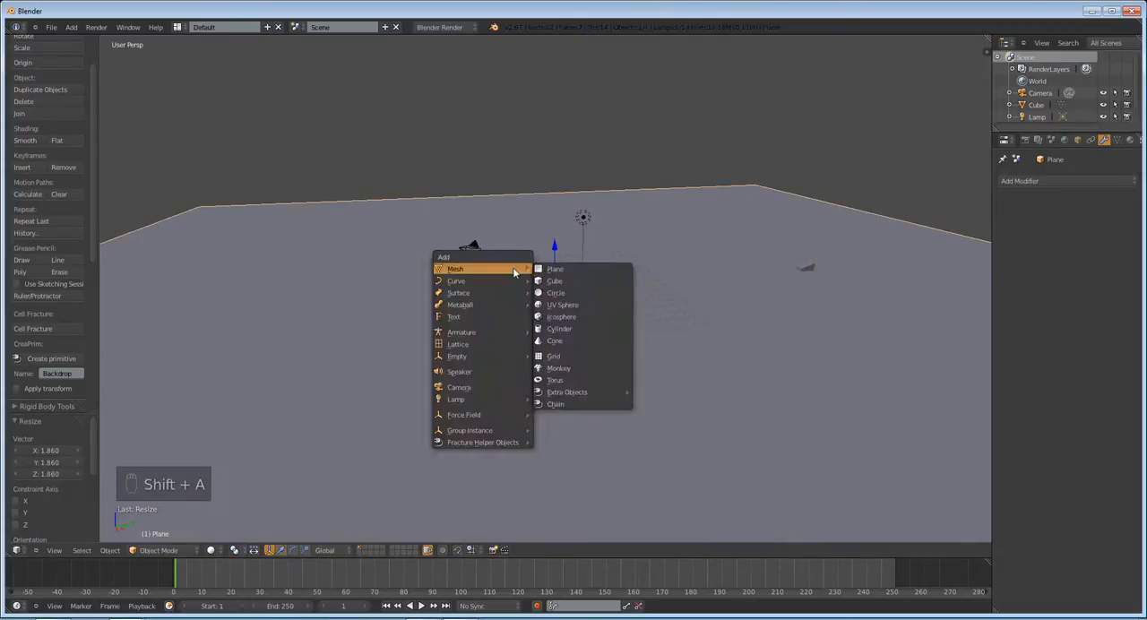
pyautogui.click(459, 371)
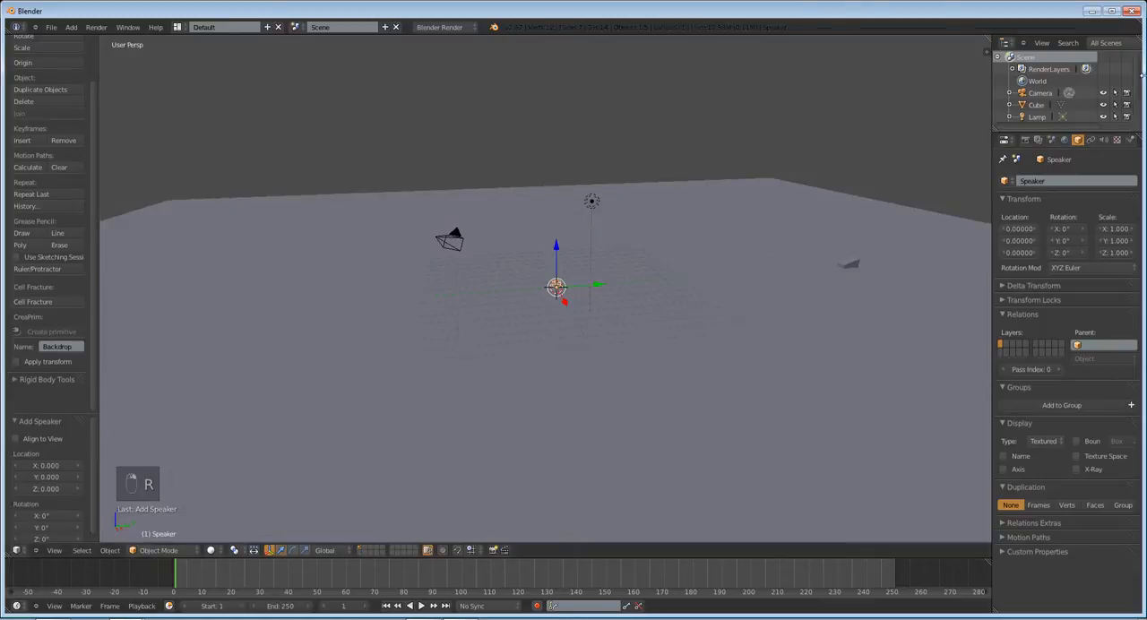
pyautogui.click(1103, 140)
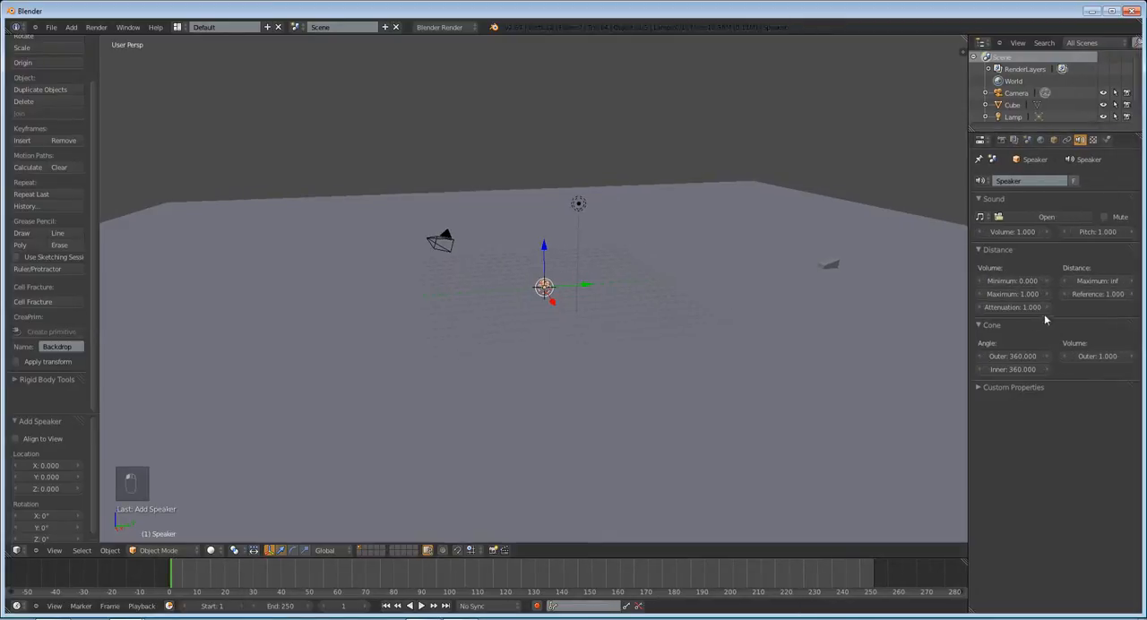
# Load Car_sound_drone.m4a from the Blender bookmark into the speaker as a mono sound
pyautogui.click(1047, 217)
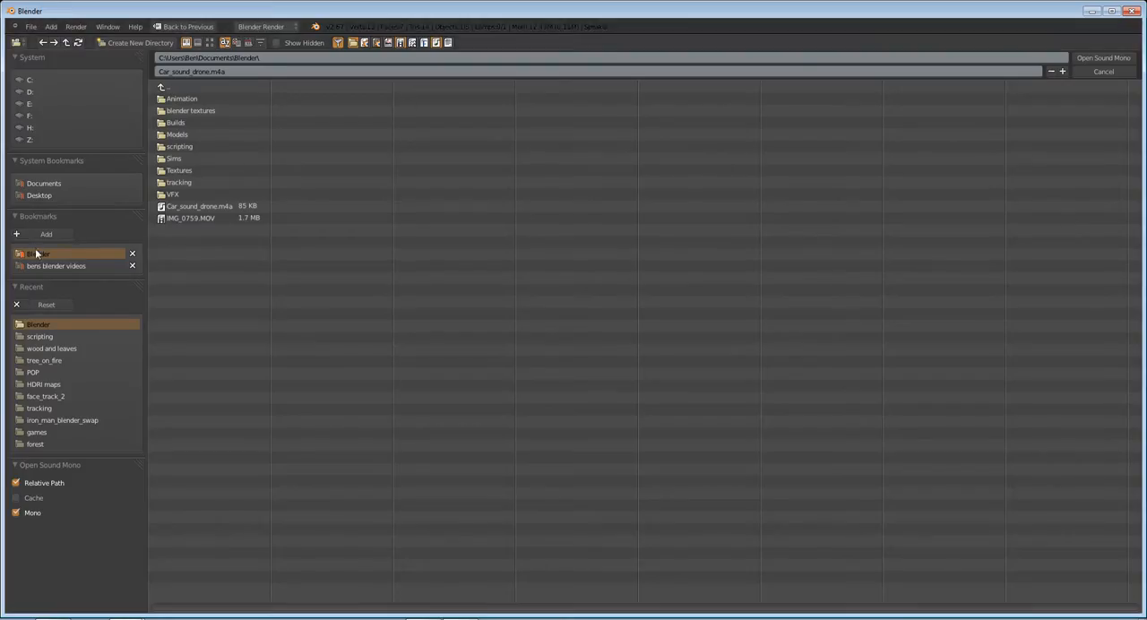
pyautogui.click(199, 206)
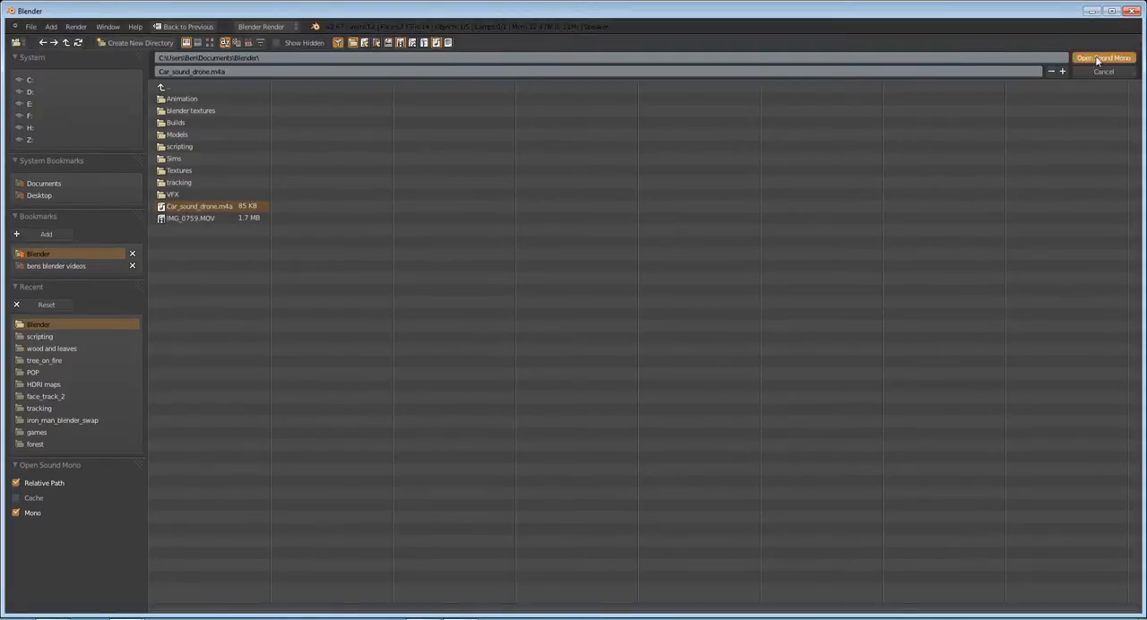
pyautogui.click(1102, 57)
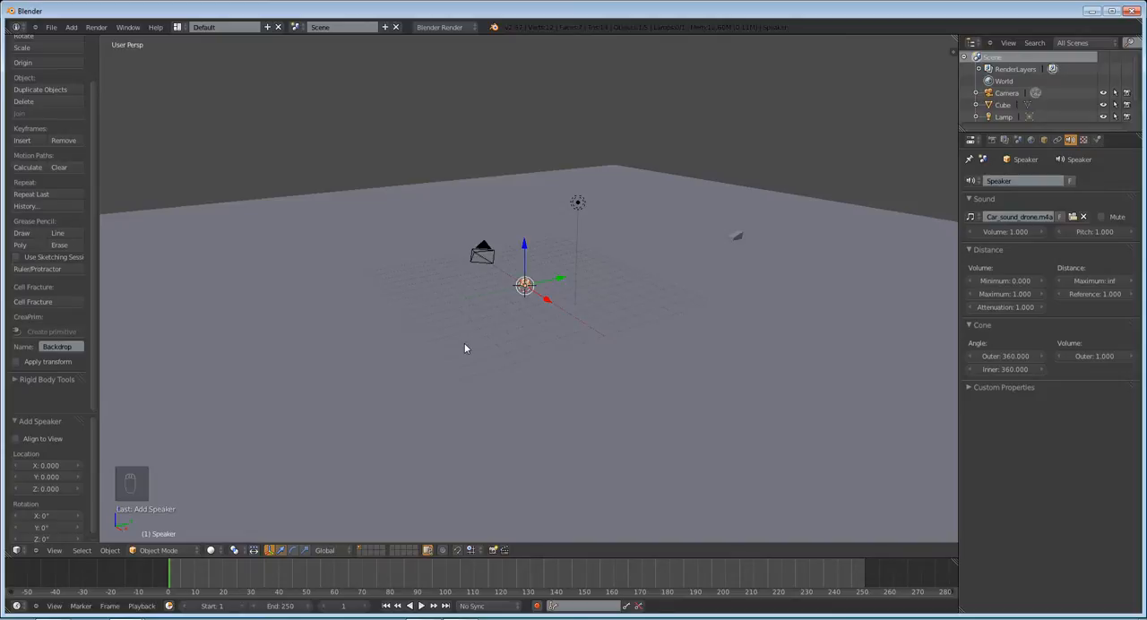
pyautogui.moveTo(761, 376)
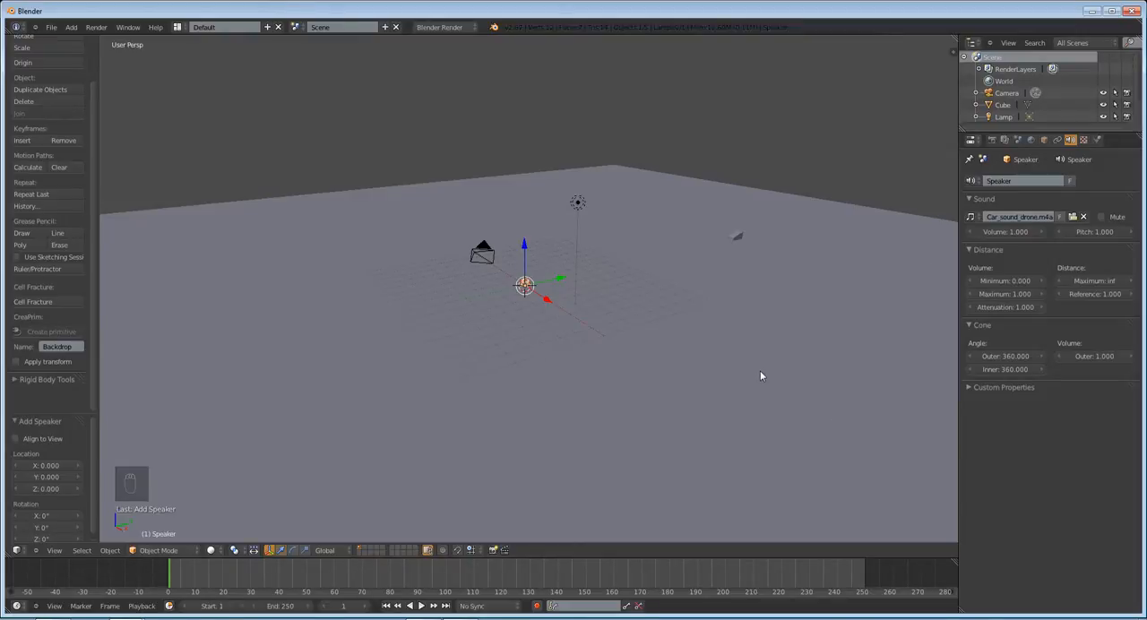
pyautogui.moveTo(980, 259)
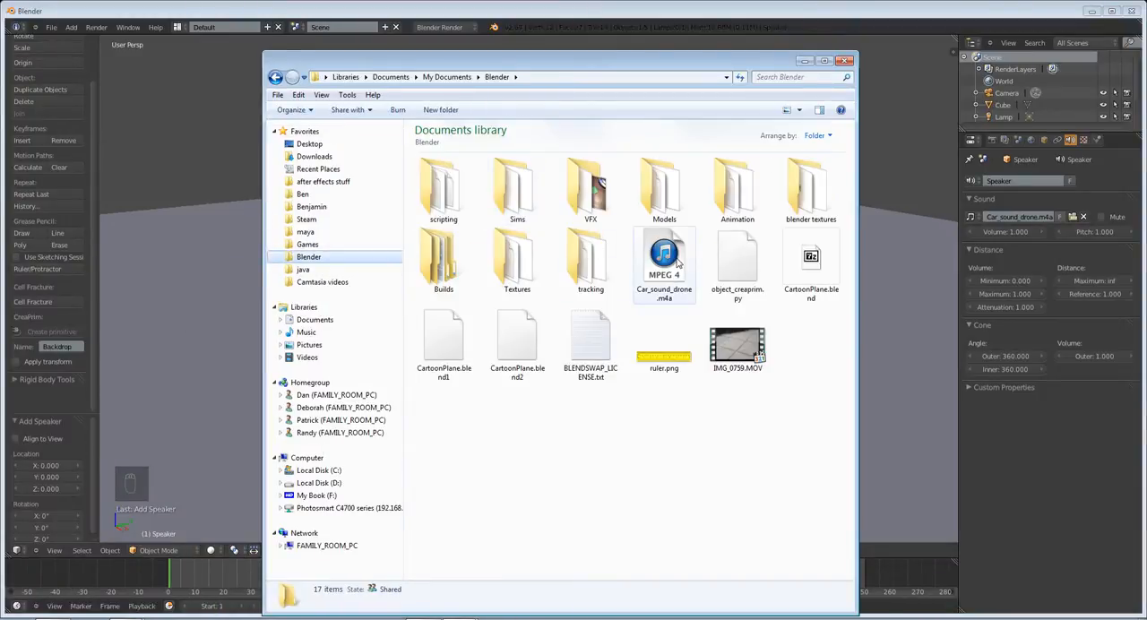
# Play Car_sound_drone.m4a in Media Player Classic, then close the player
pyautogui.rightClick(663, 264)
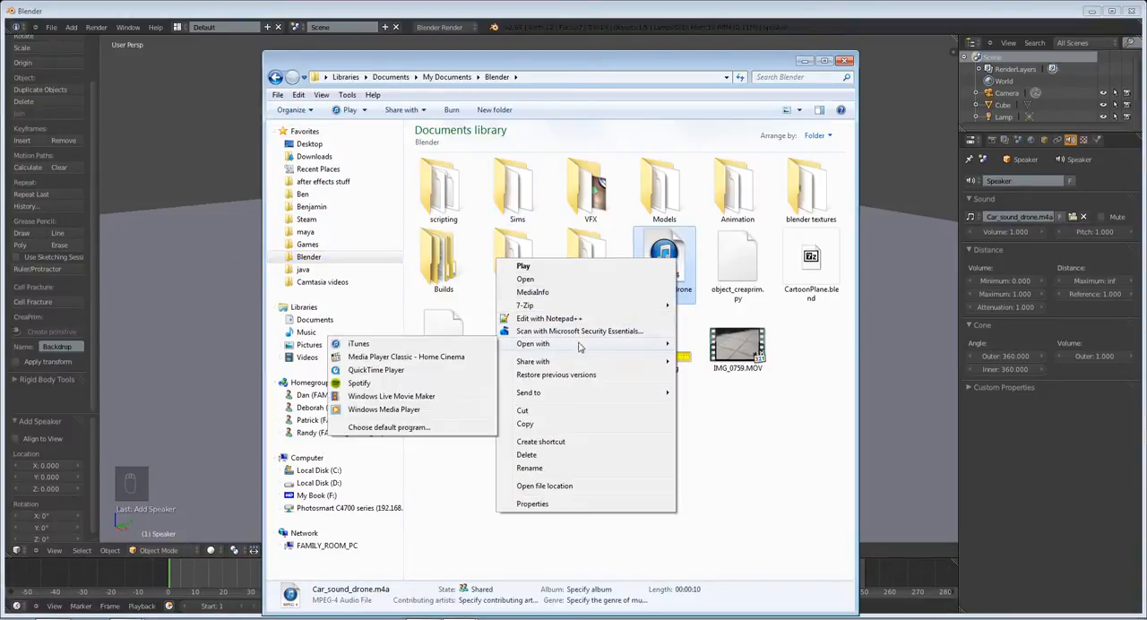
pyautogui.click(406, 357)
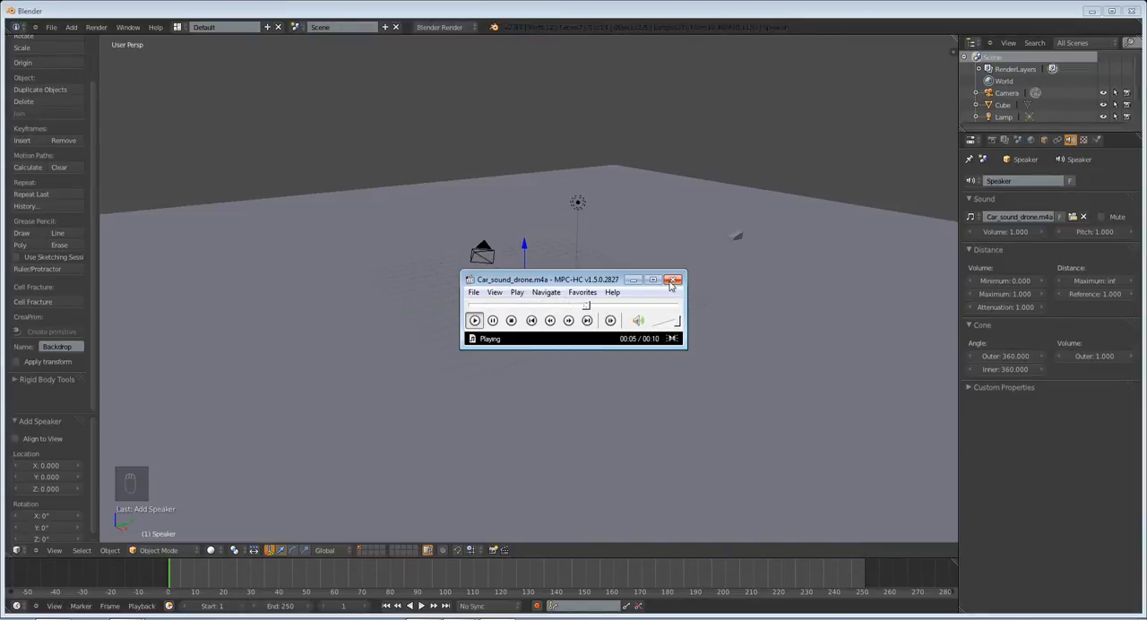
pyautogui.click(674, 280)
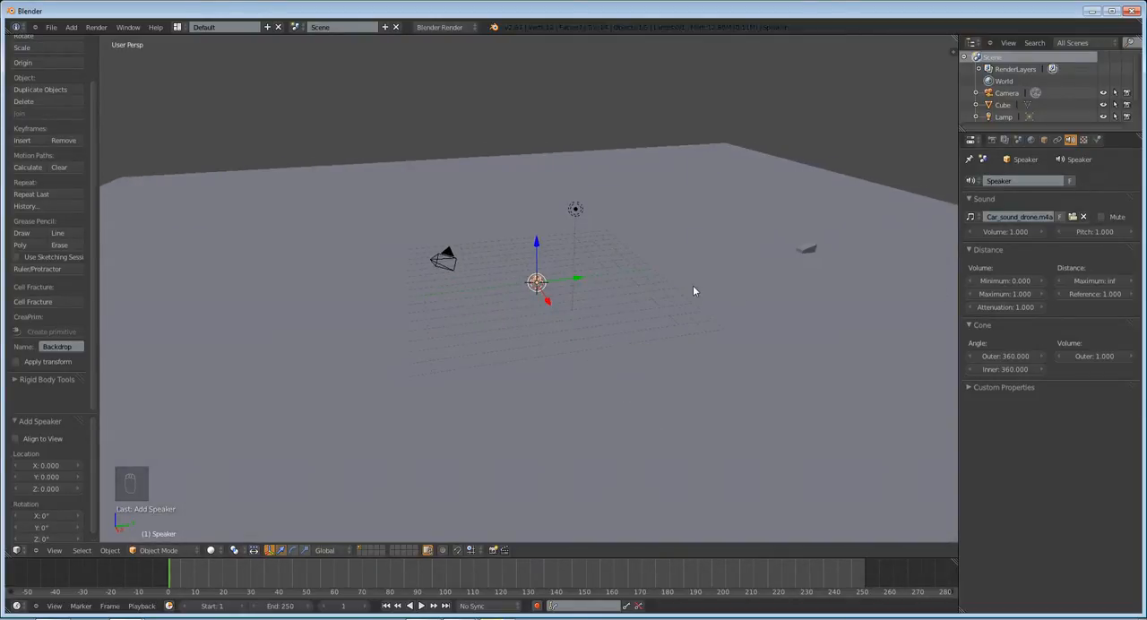
pyautogui.moveTo(625, 213)
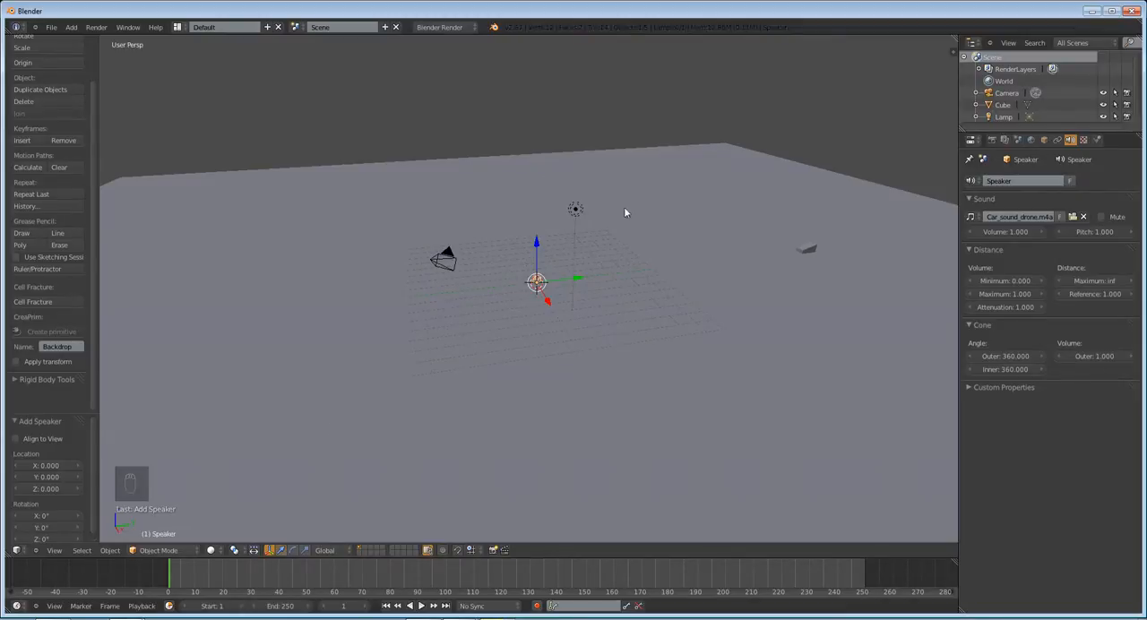
pyautogui.moveTo(573, 287)
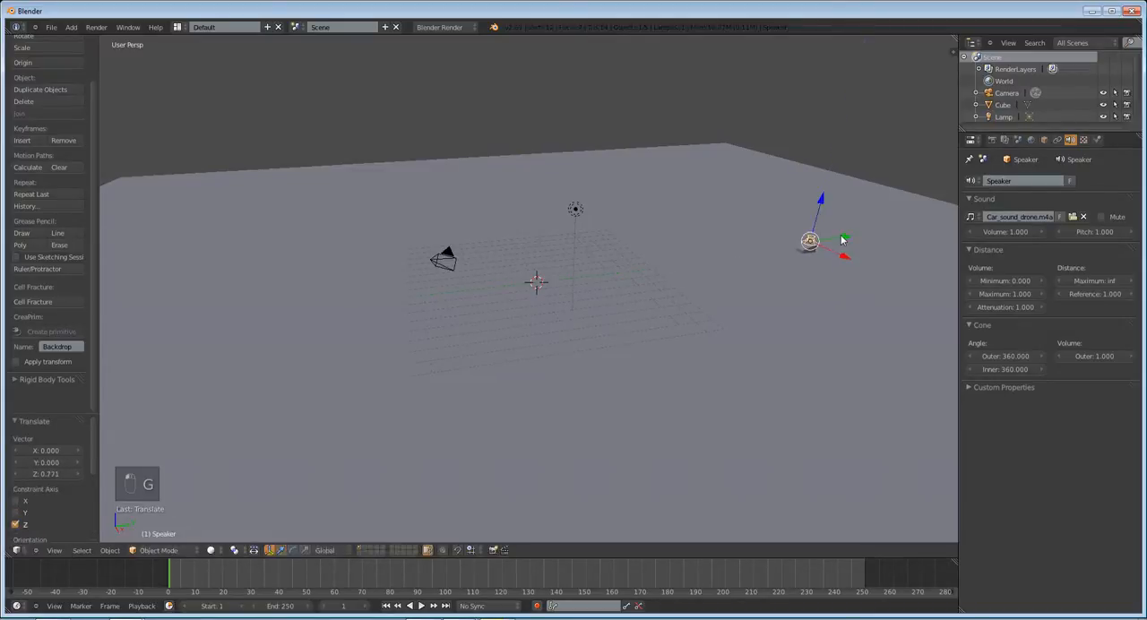
# Raise the speaker slightly above the ground beside the distant cube
pyautogui.press('r')
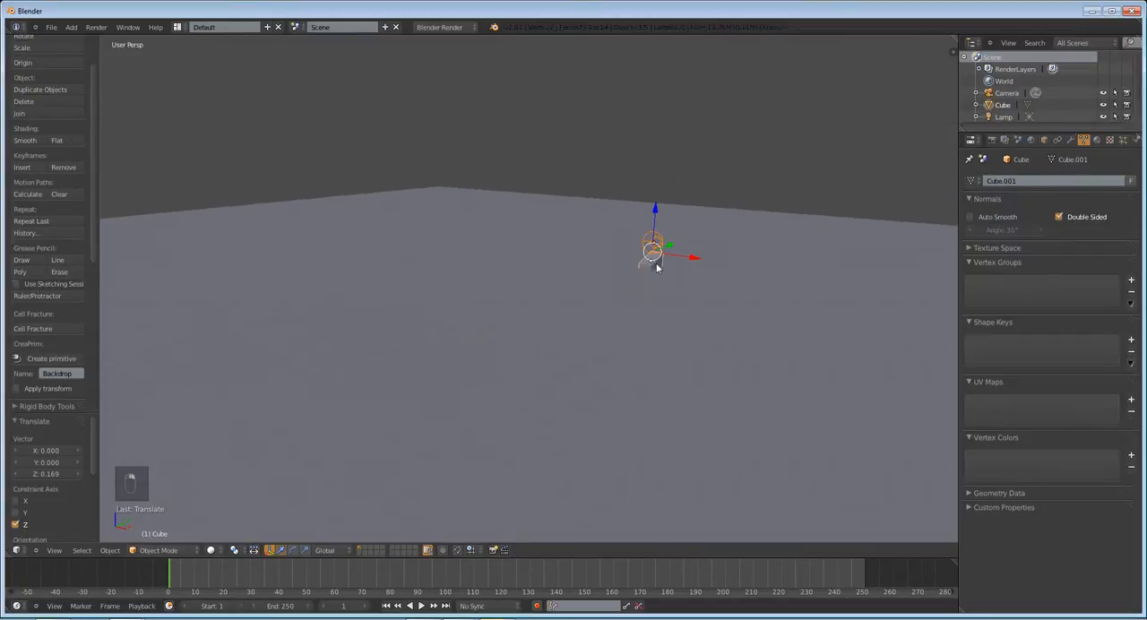
# Parent the speaker to the cube and set the speaker's attenuation to 2.0
pyautogui.press('ctrl+p')
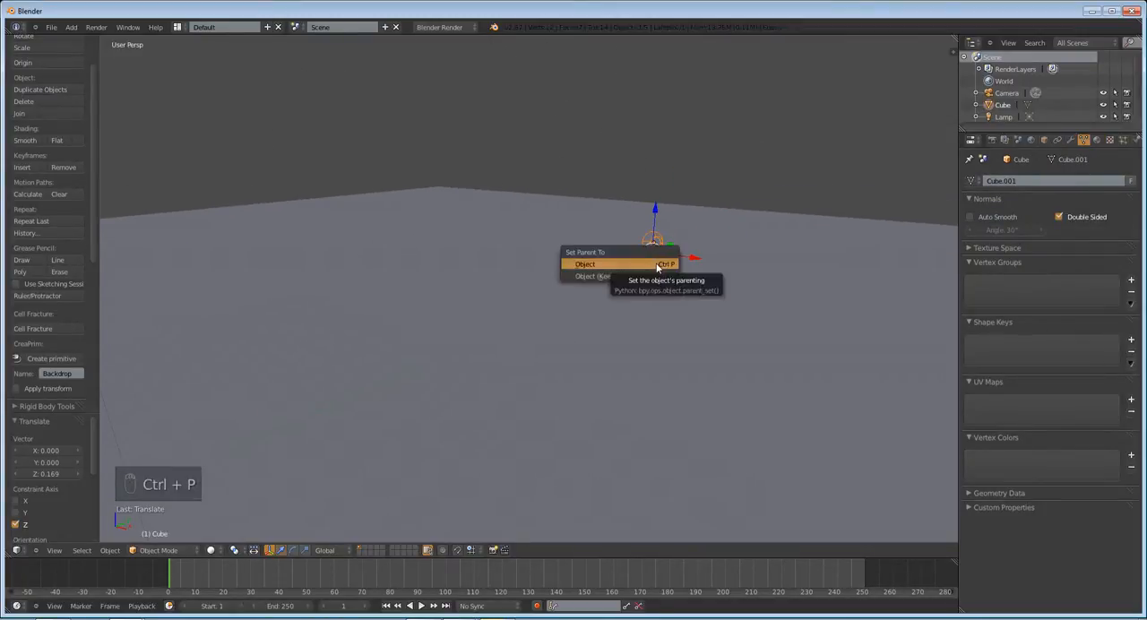
pyautogui.click(585, 264)
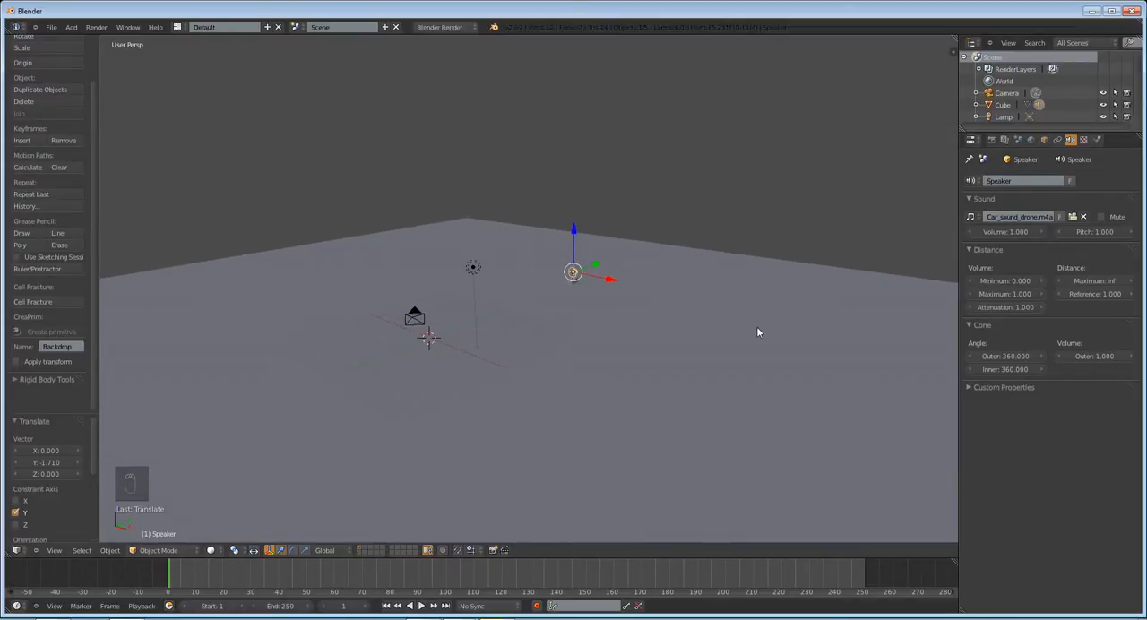
pyautogui.moveTo(1005, 307)
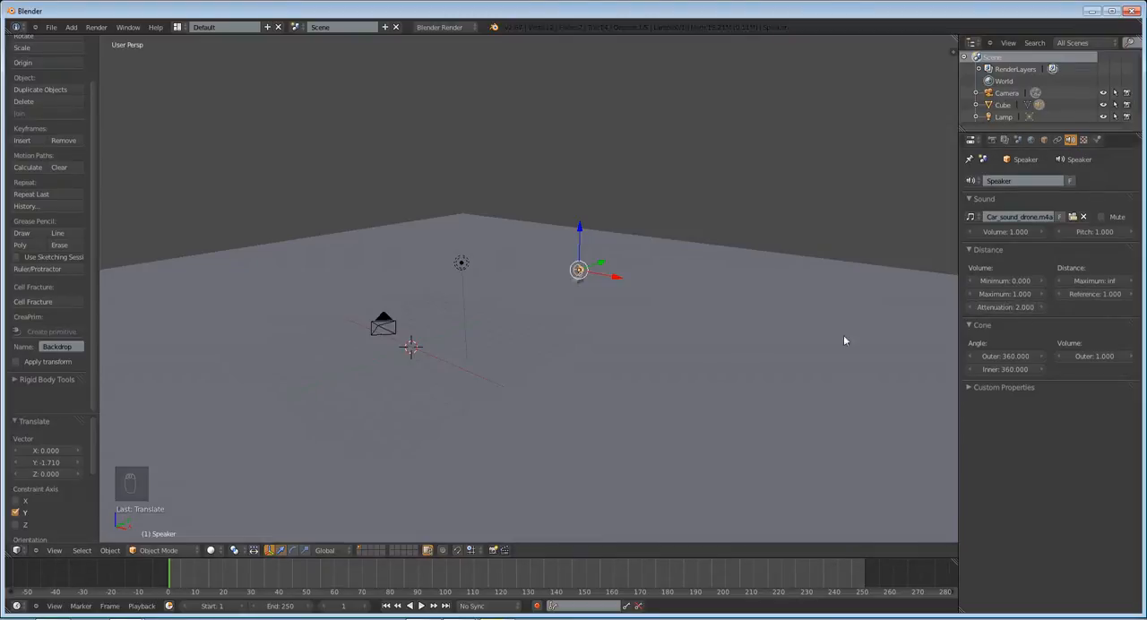
pyautogui.moveTo(887, 189)
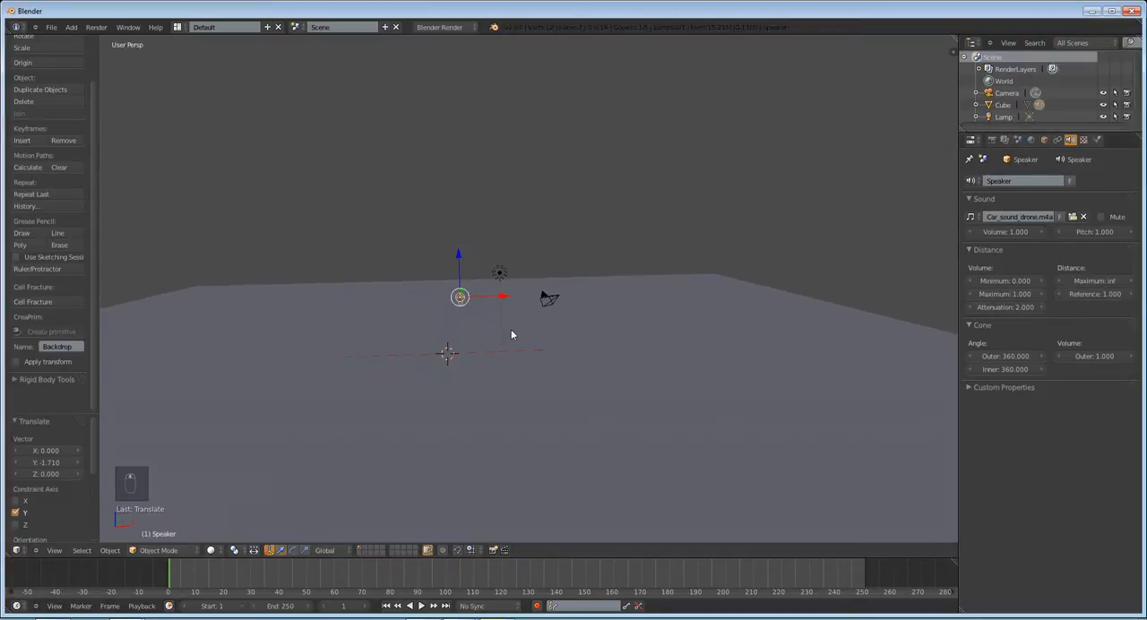
pyautogui.moveTo(535, 321)
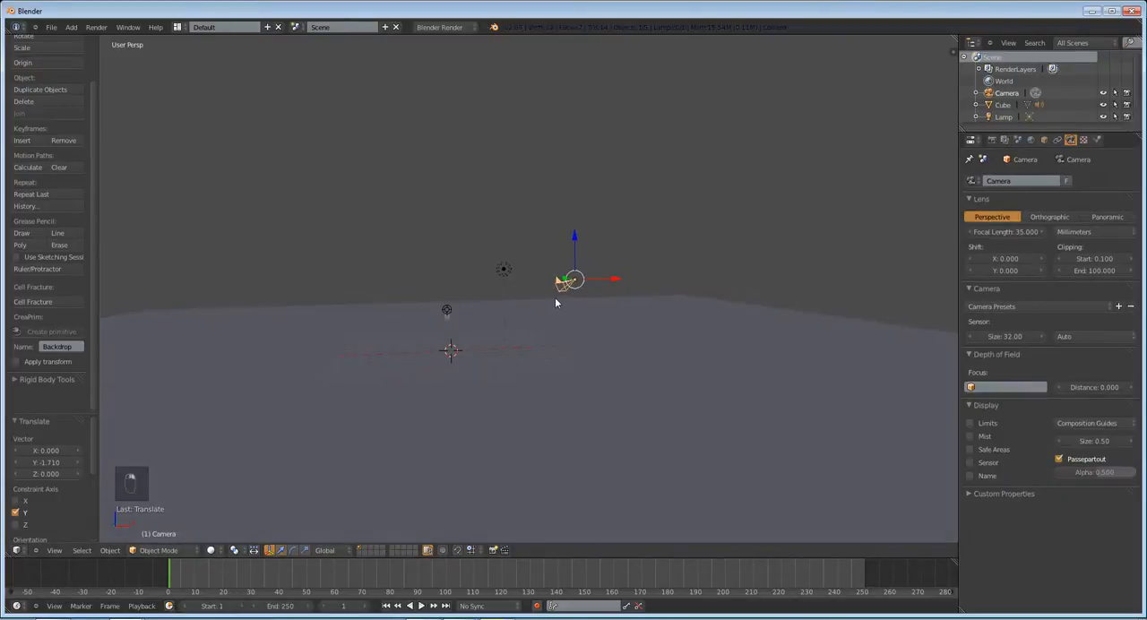
pyautogui.moveTo(565, 286); pyautogui.dragTo(447, 350)
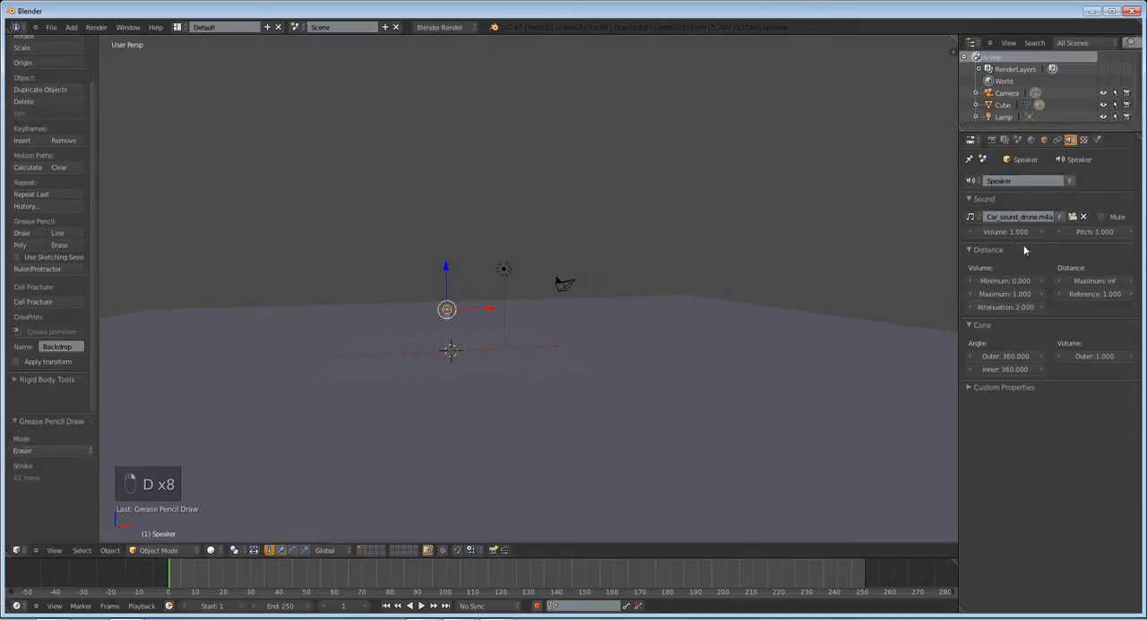
pyautogui.click(1092, 293)
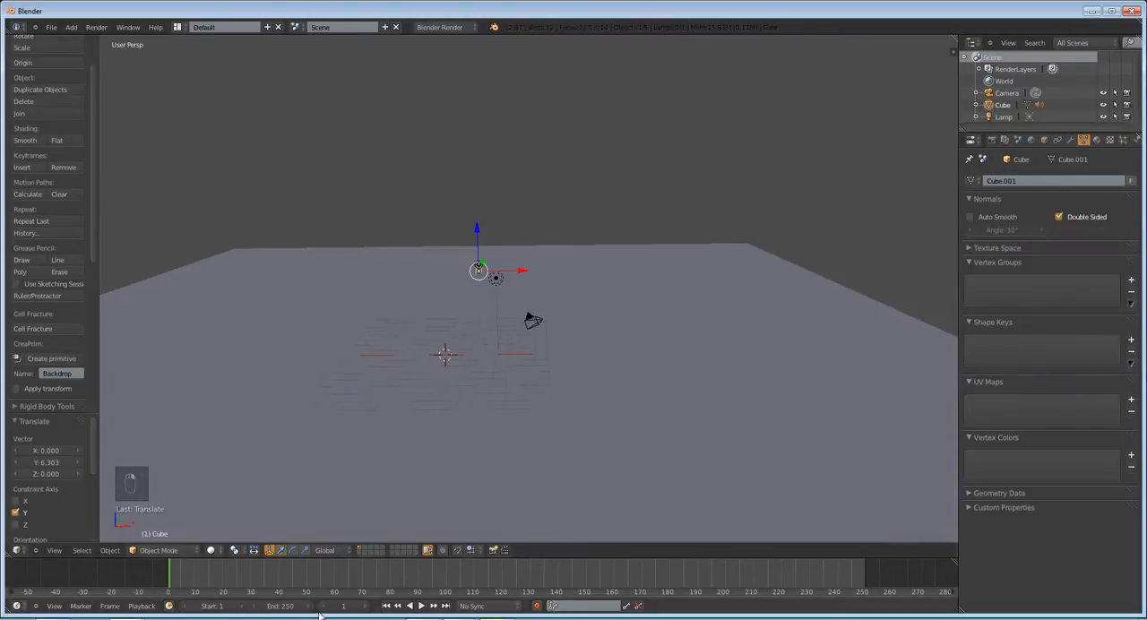
# Keyframe the cube's location at frame 1 and far along Y at frame 100
pyautogui.press('numpad_0')
pyautogui.write('100')
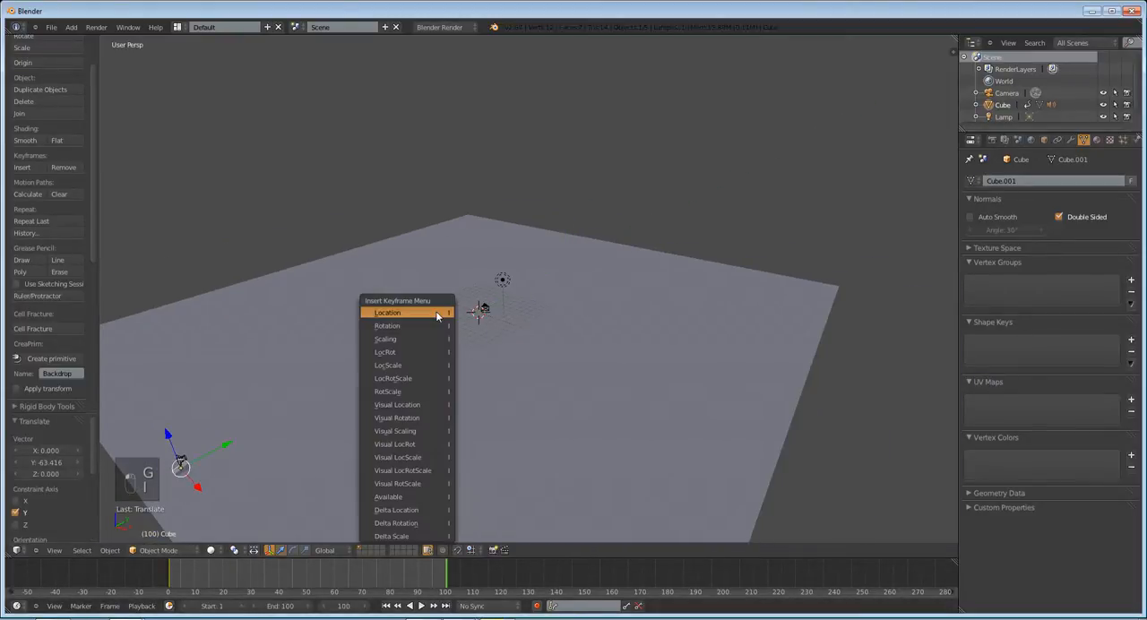
pyautogui.click(387, 312)
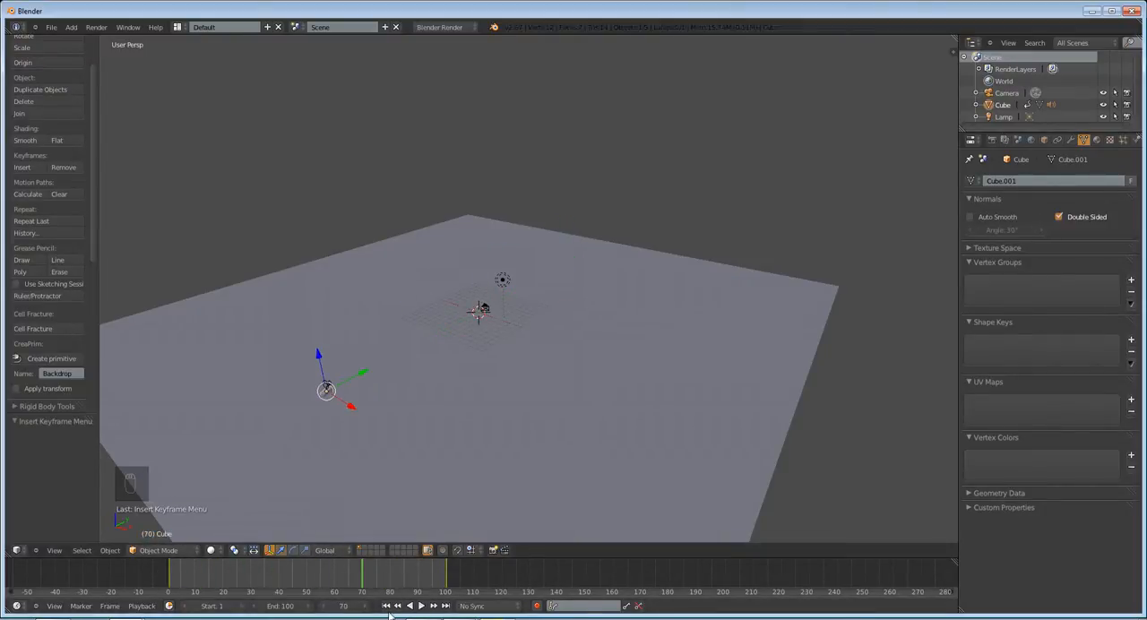
pyautogui.press('KP_0')
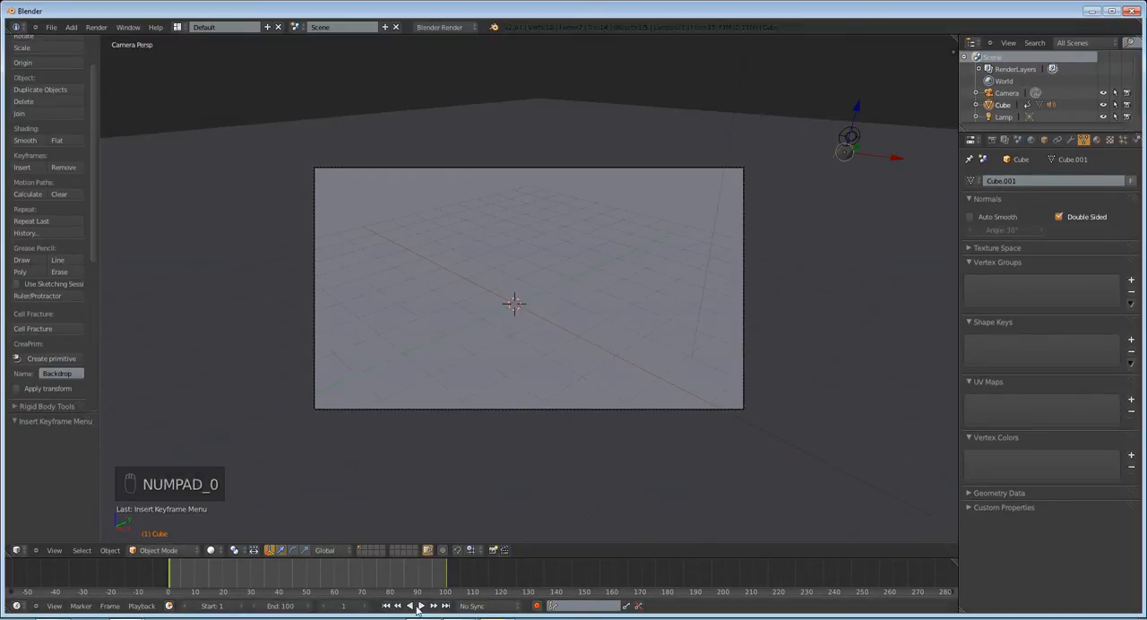
# Play the fly-past, raise the speaker pitch to 2.0, and replay to compare
pyautogui.click(416, 606)
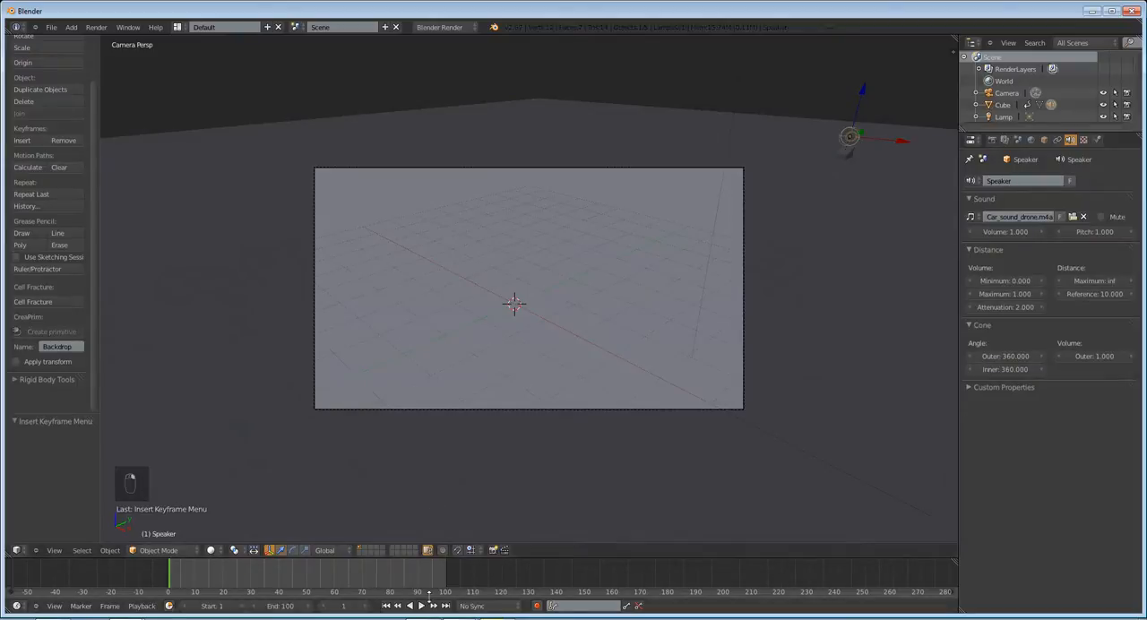
pyautogui.click(421, 605)
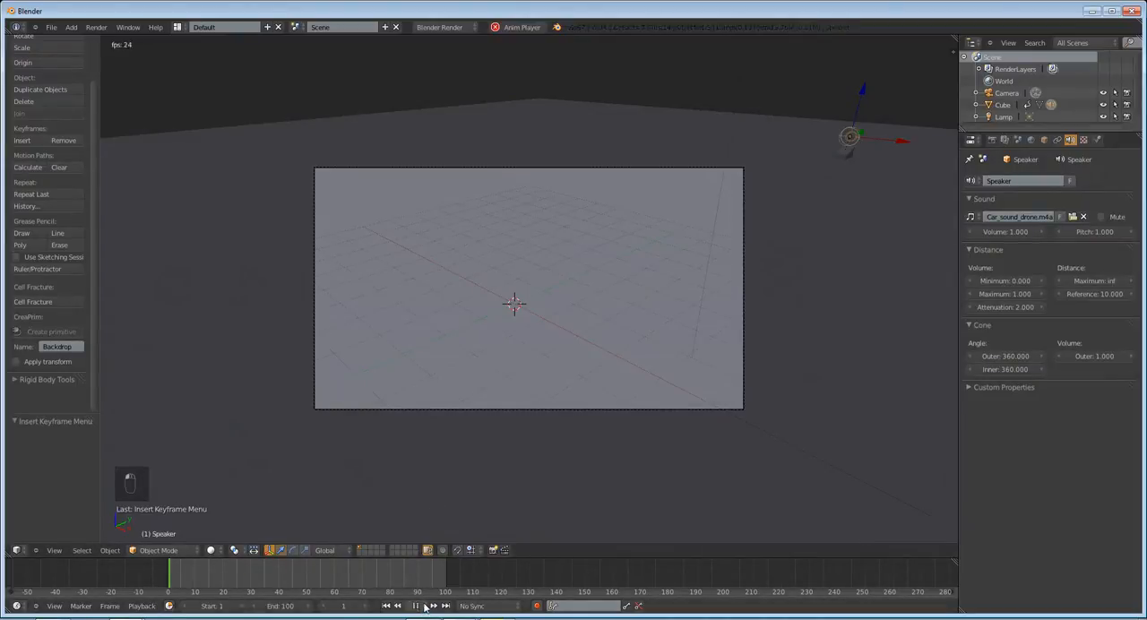
pyautogui.click(415, 605)
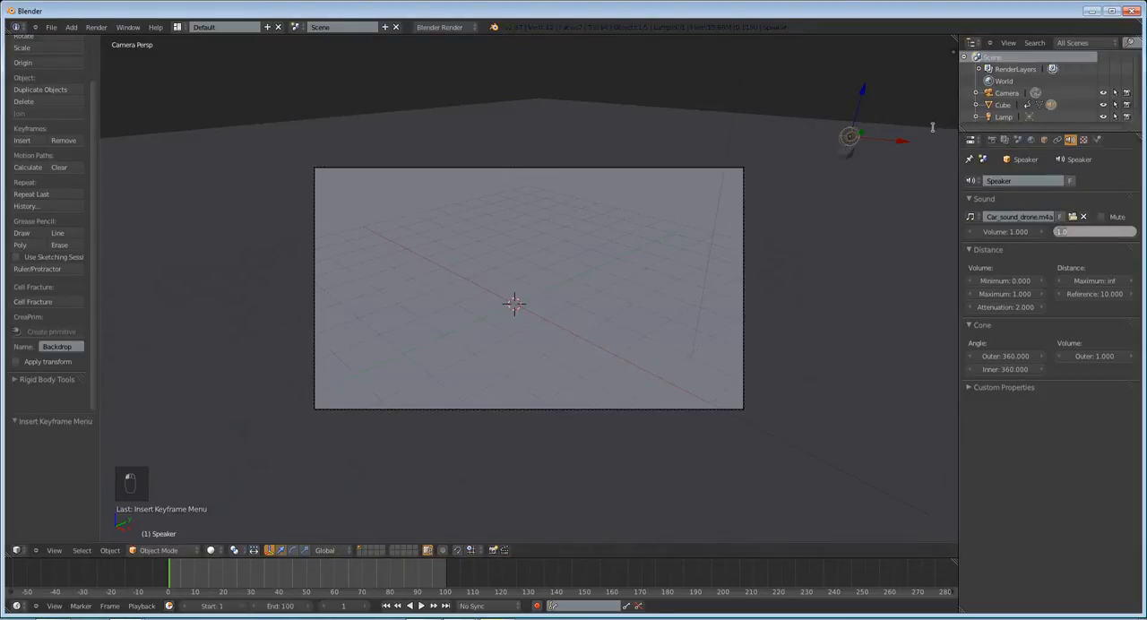
pyautogui.click(1061, 231)
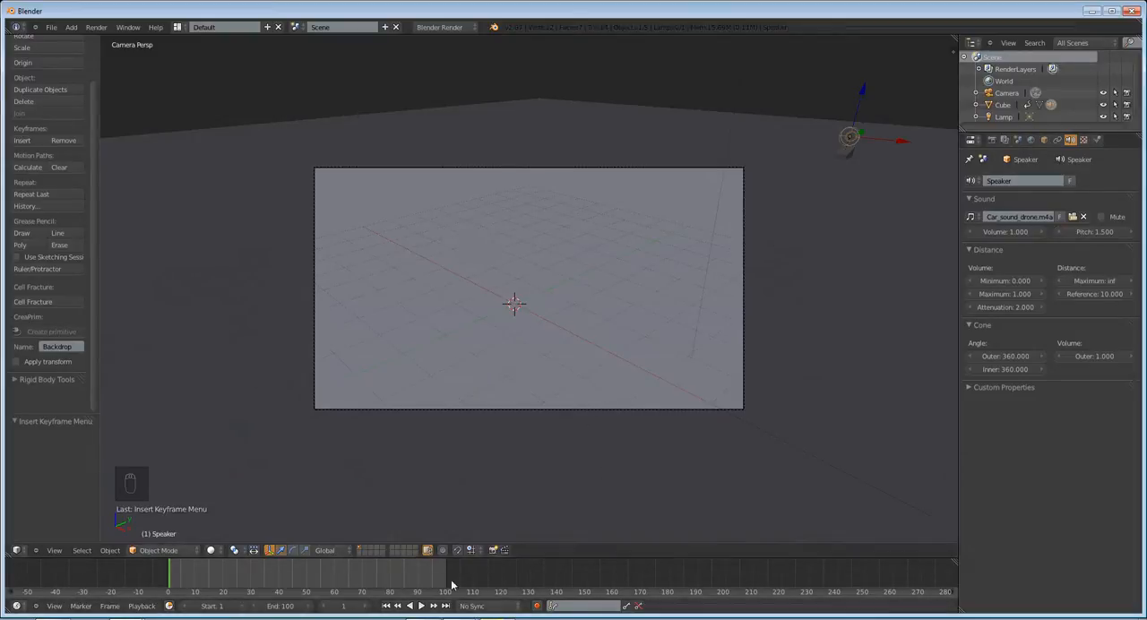
pyautogui.click(415, 605)
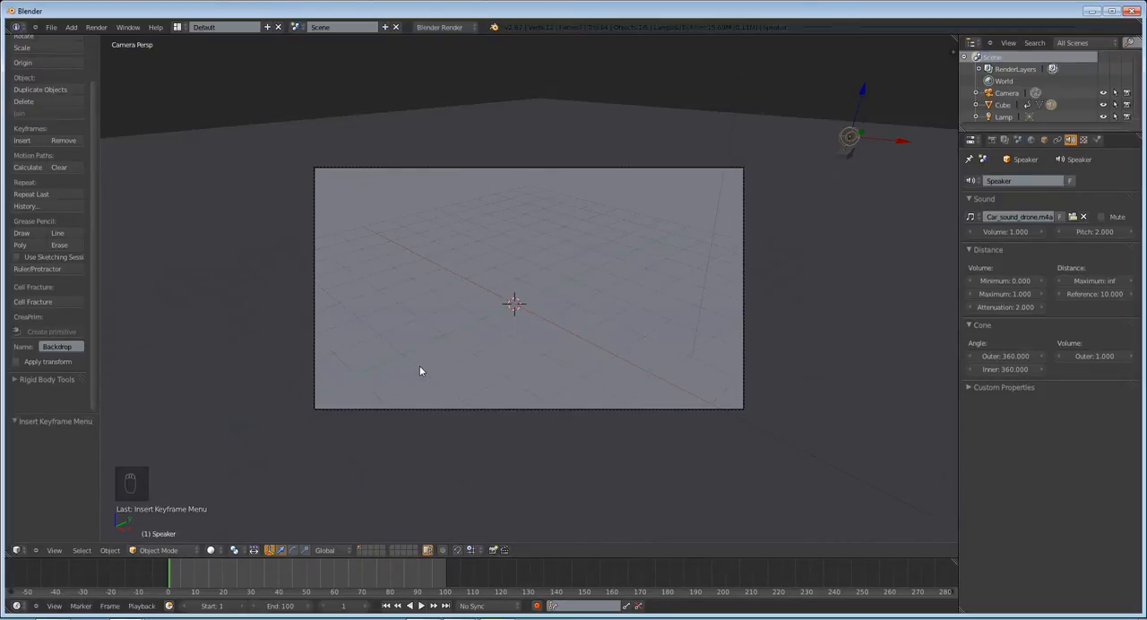
# Set speaker attenuation to 5.0 and play the animation to hear the falloff
pyautogui.click(1004, 306)
pyautogui.write('3')
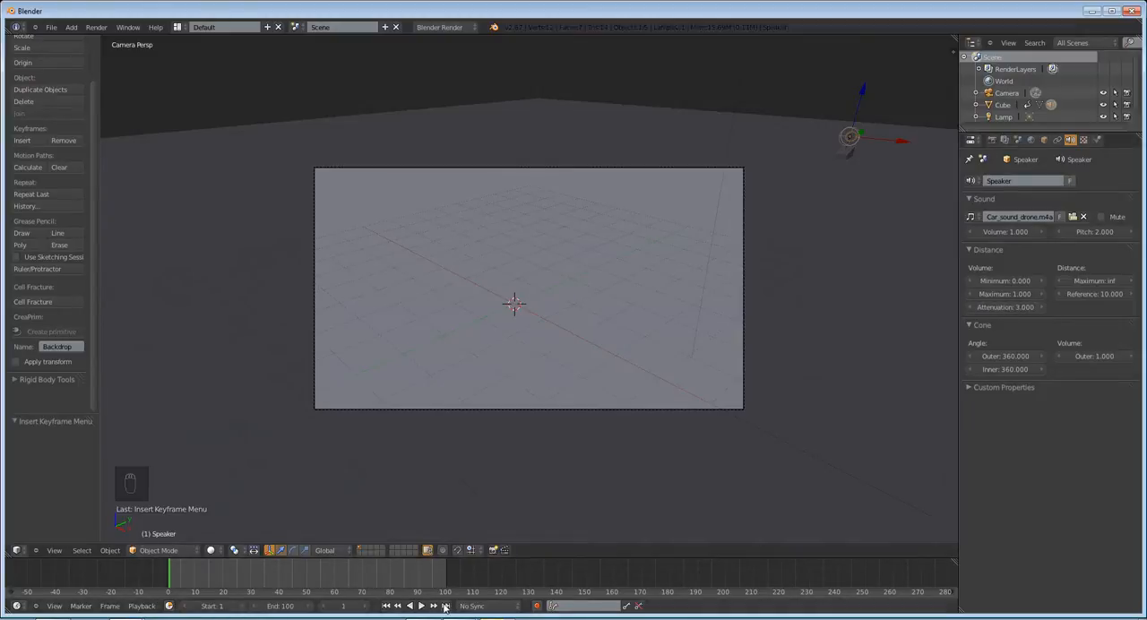
pyautogui.click(415, 606)
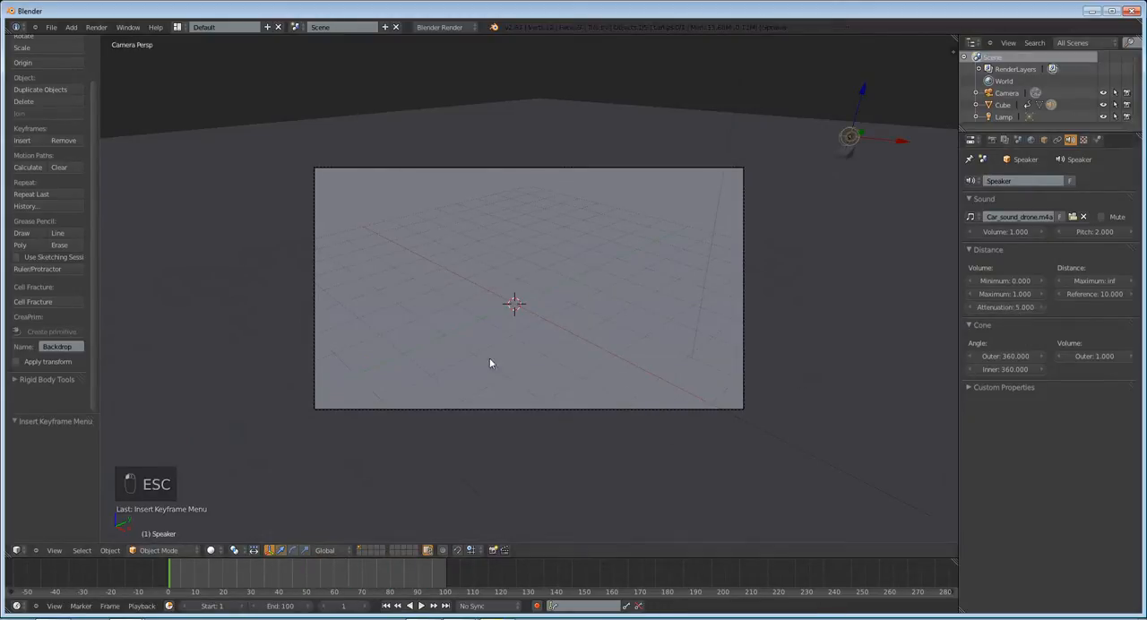
pyautogui.press('alt+a')
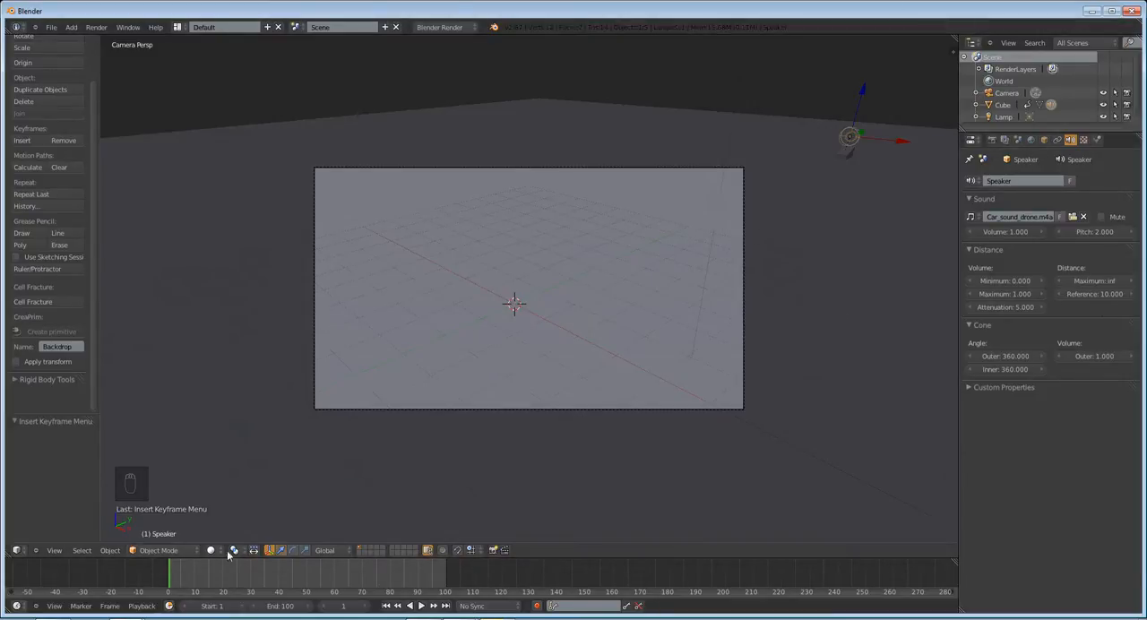
# In Render properties, set the output file format to H.264
pyautogui.click(278, 571)
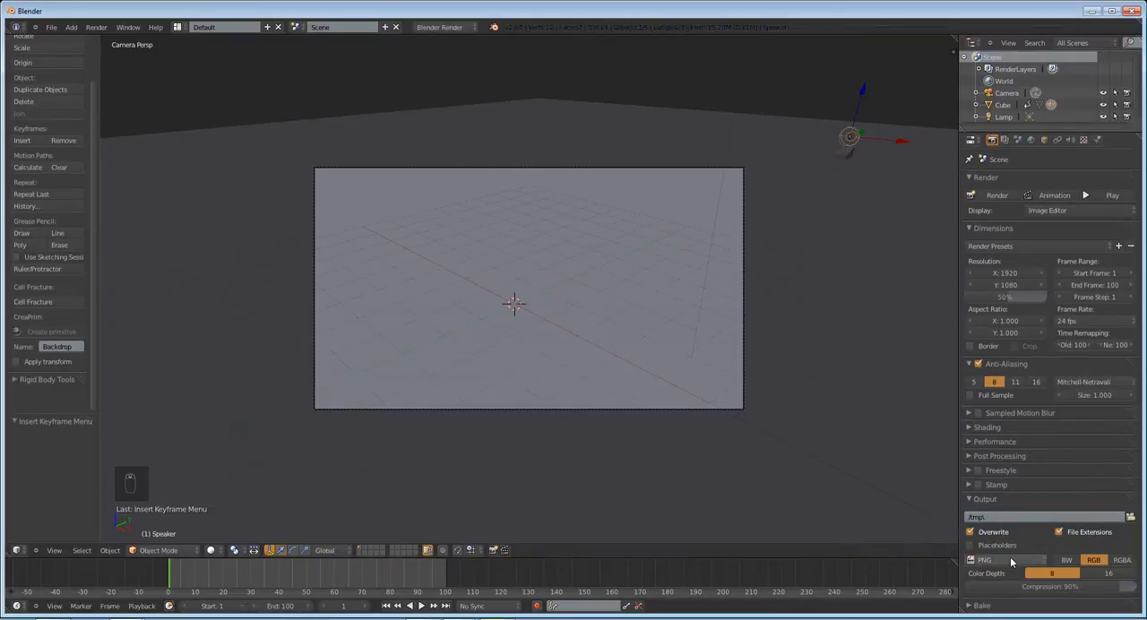
pyautogui.click(1011, 559)
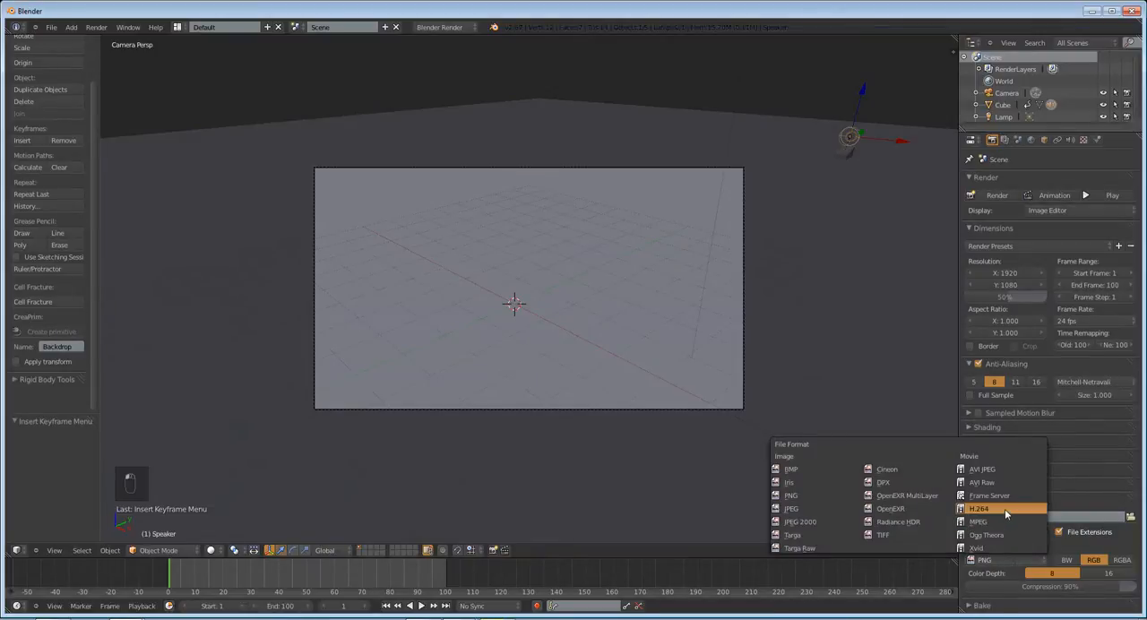
pyautogui.click(978, 507)
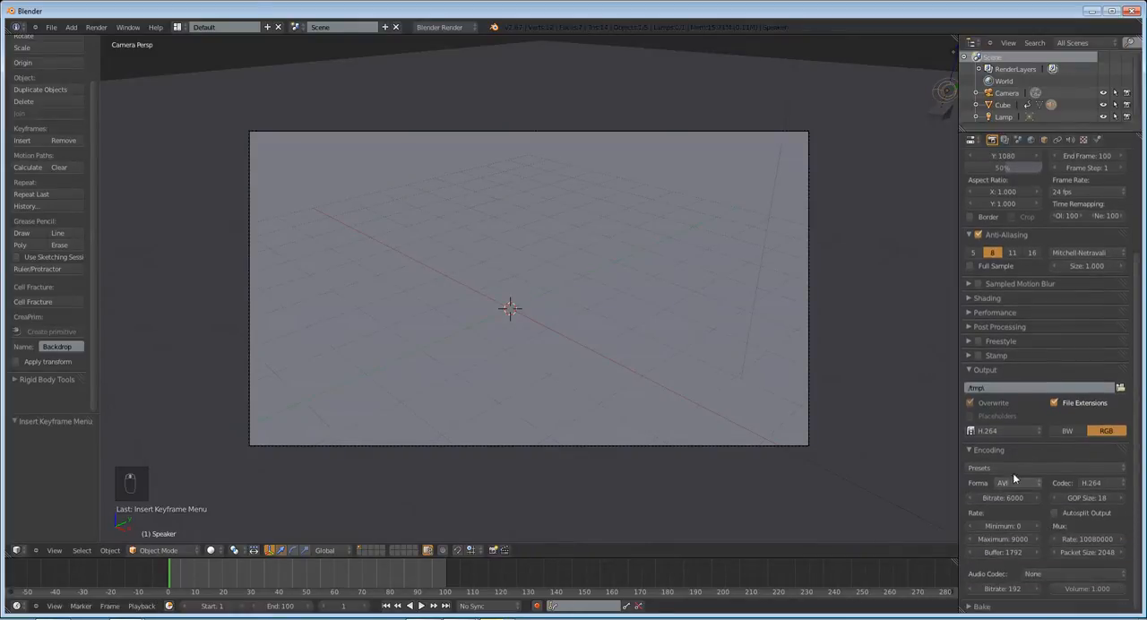
pyautogui.moveTo(1008, 482)
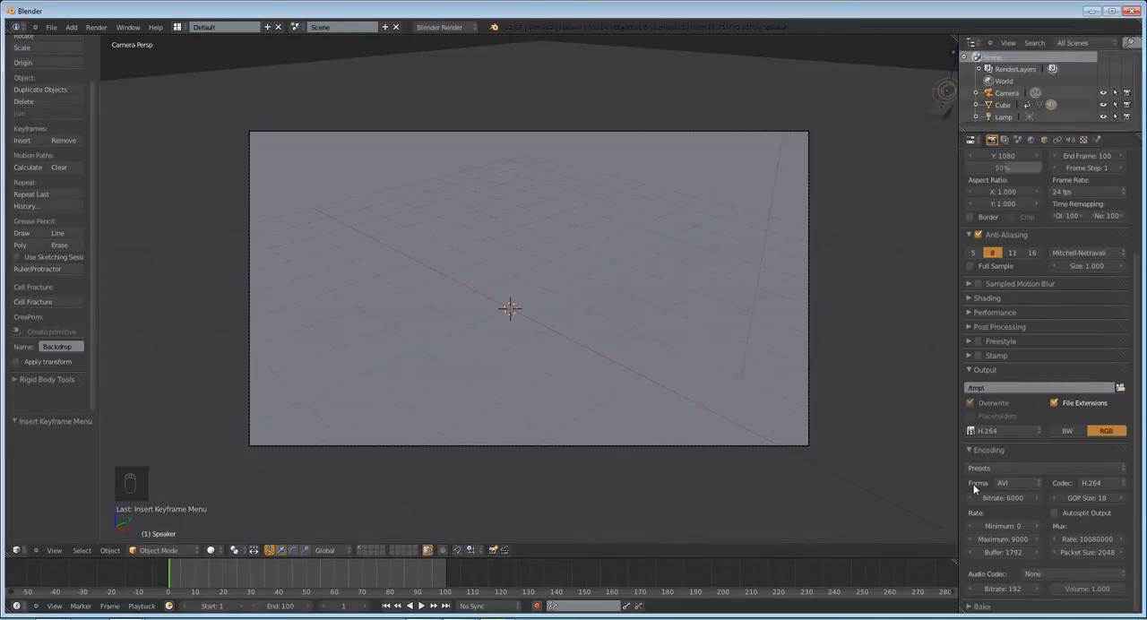
# Confirm AVI container with H.264 codec and bring up the audio codec choices
pyautogui.click(986, 431)
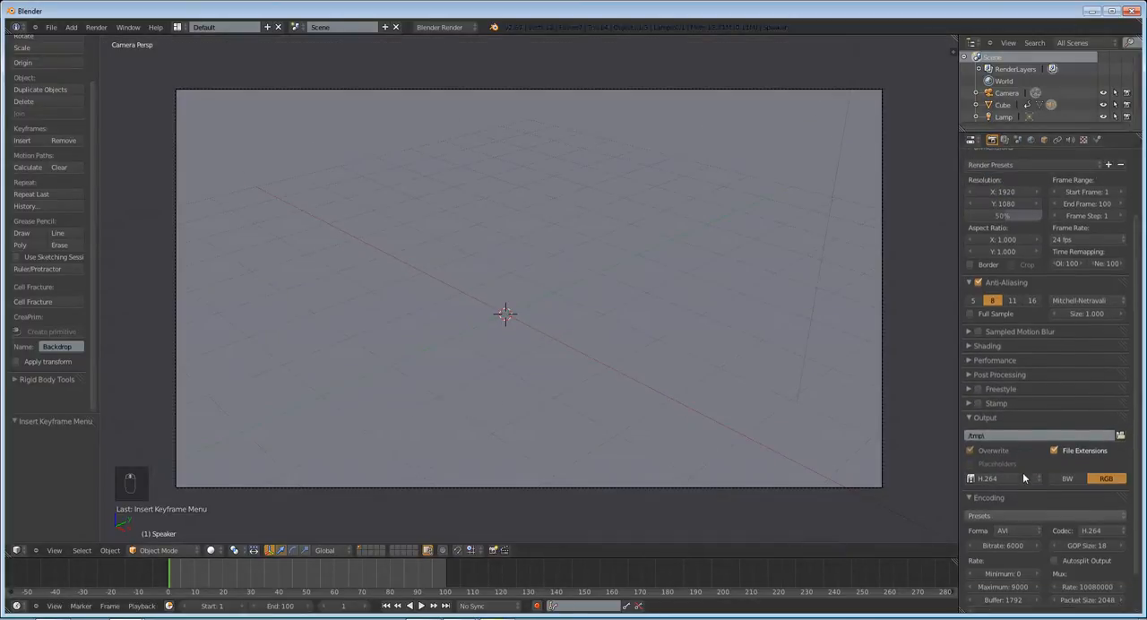
pyautogui.click(1119, 436)
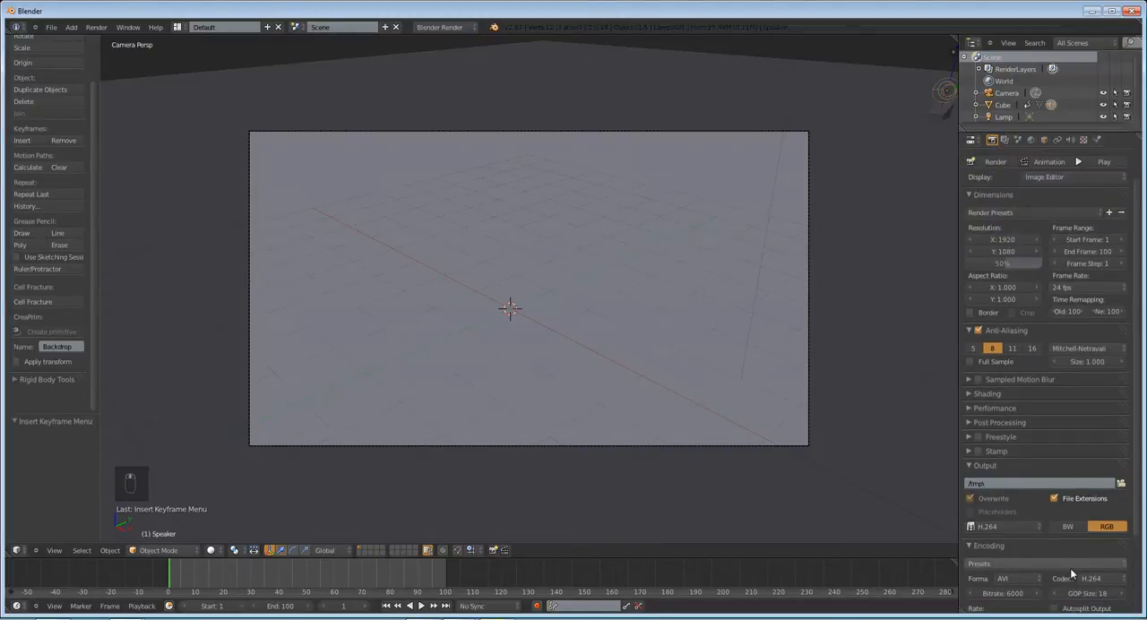
pyautogui.scroll(-3)
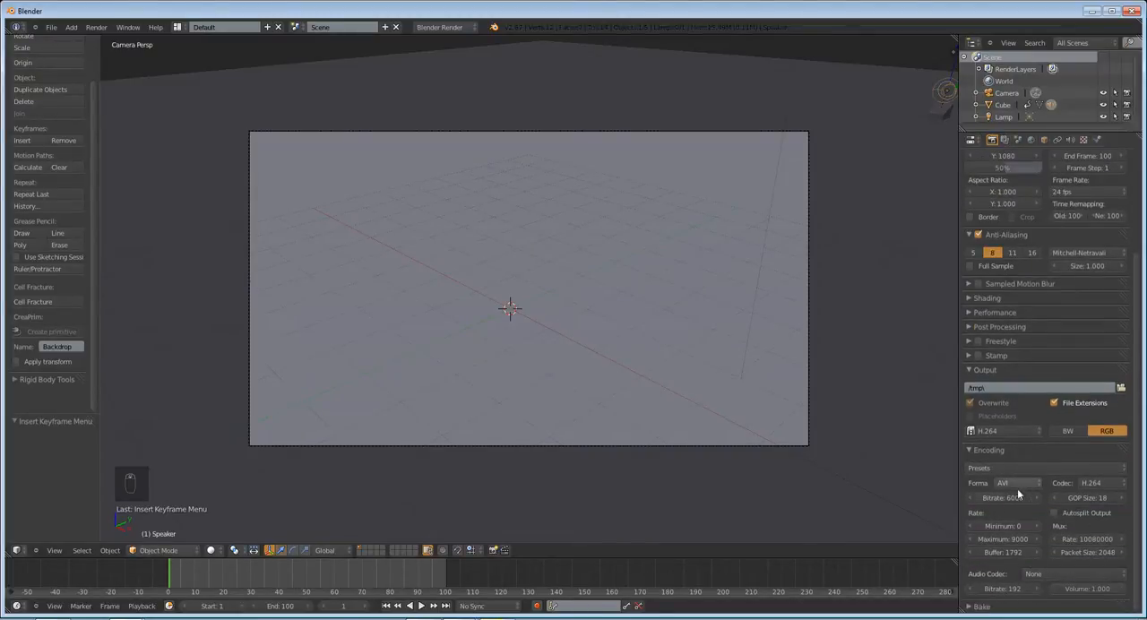
pyautogui.click(1033, 573)
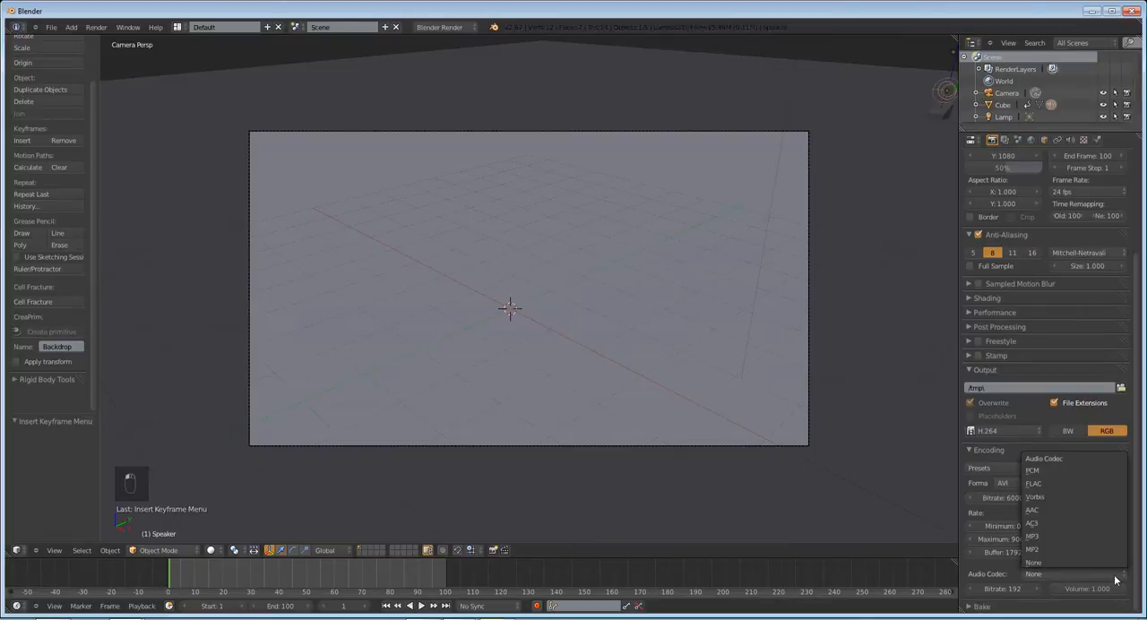